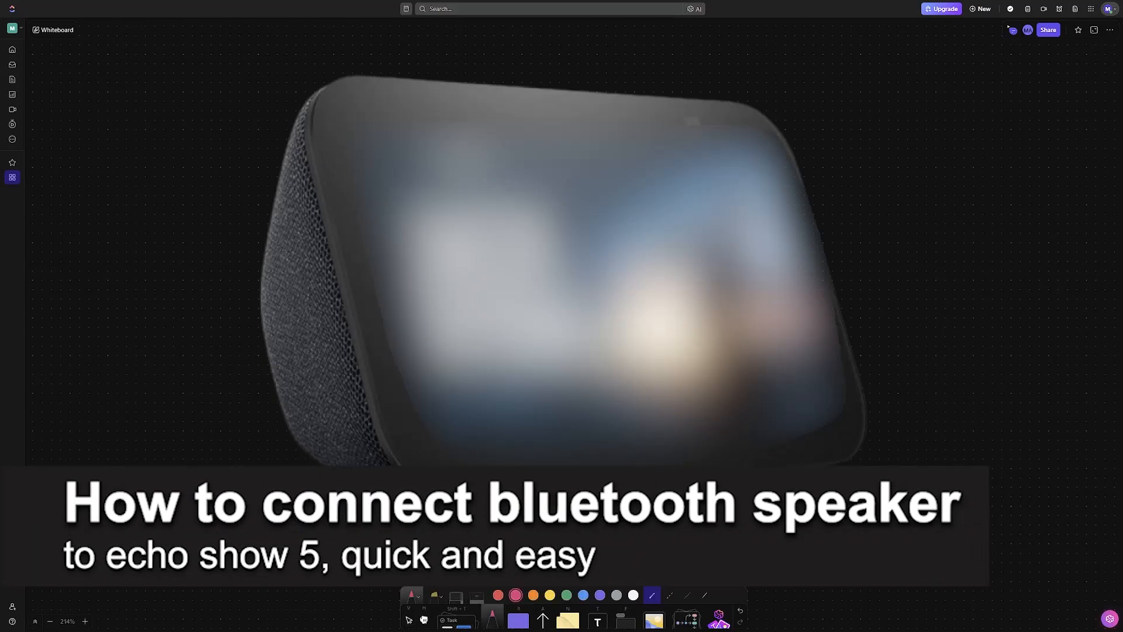
# Draw a white arrow to a blue Bluetooth symbol, a pink circled 5, and a pink two-way arrow linking them.
pyautogui.moveTo(823, 209); pyautogui.dragTo(1010, 290)
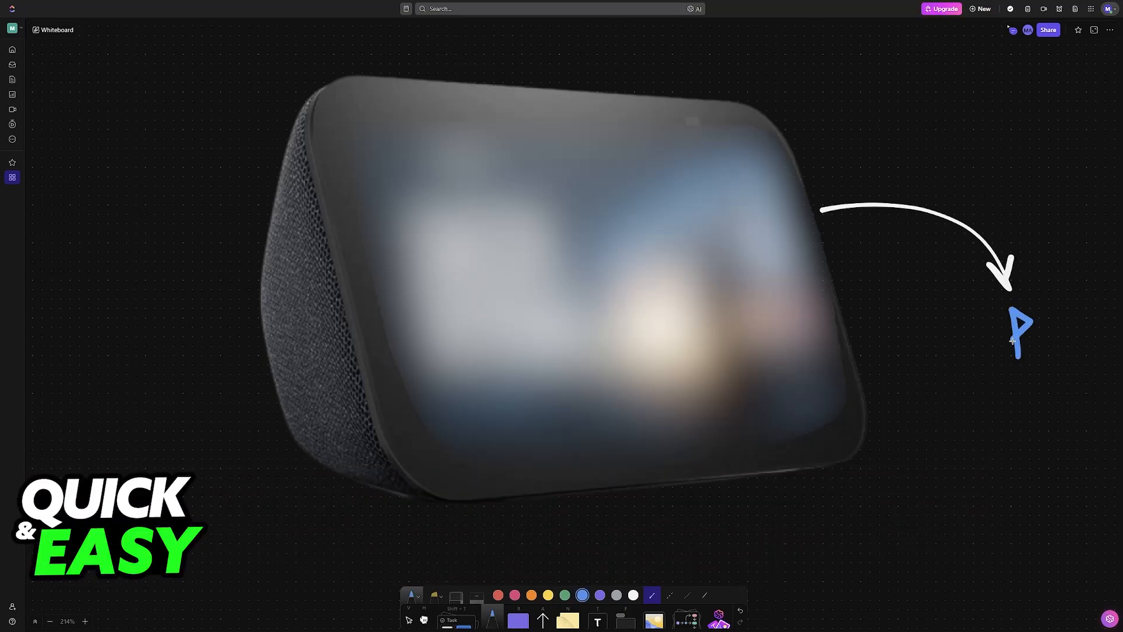
pyautogui.moveTo(1011, 324); pyautogui.dragTo(1035, 351)
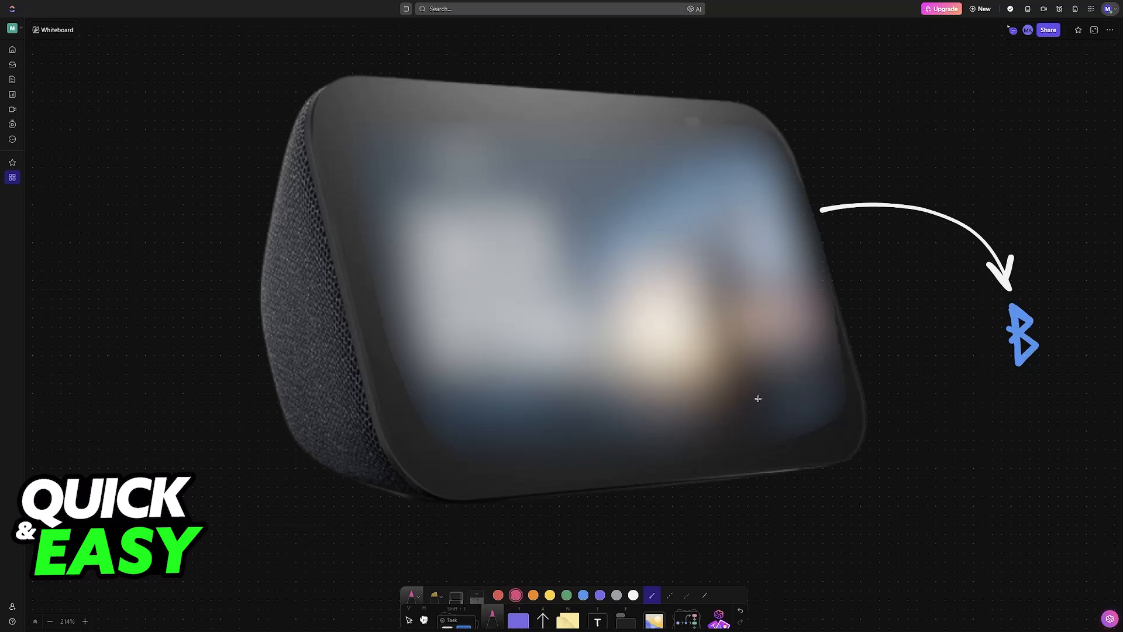
pyautogui.moveTo(623, 323); pyautogui.dragTo(602, 358)
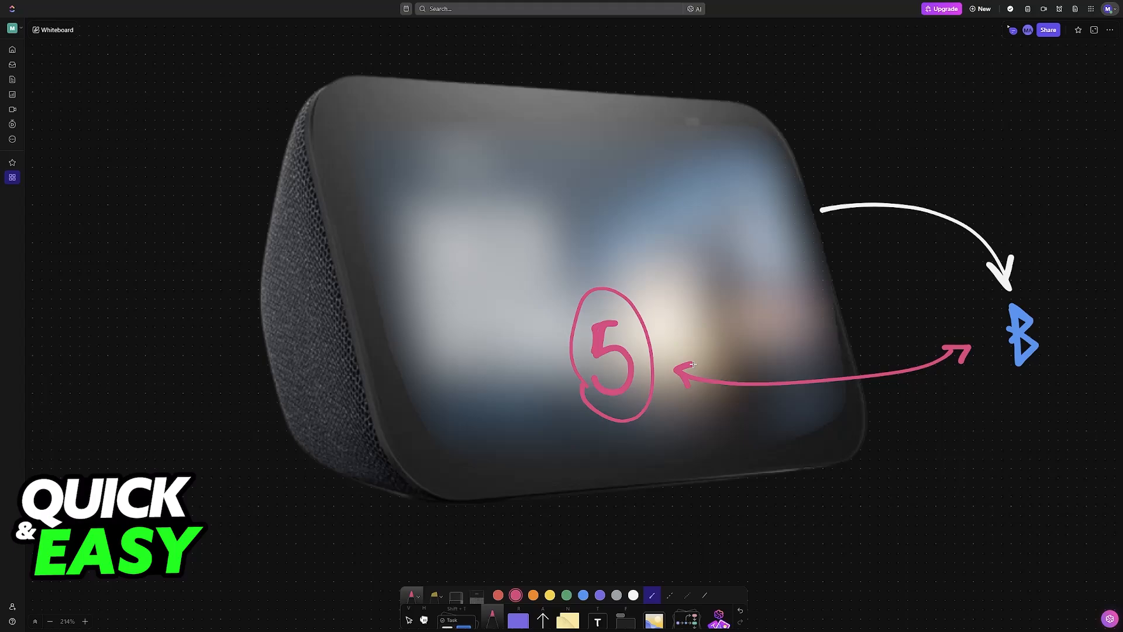
pyautogui.moveTo(1006, 308); pyautogui.dragTo(1031, 362)
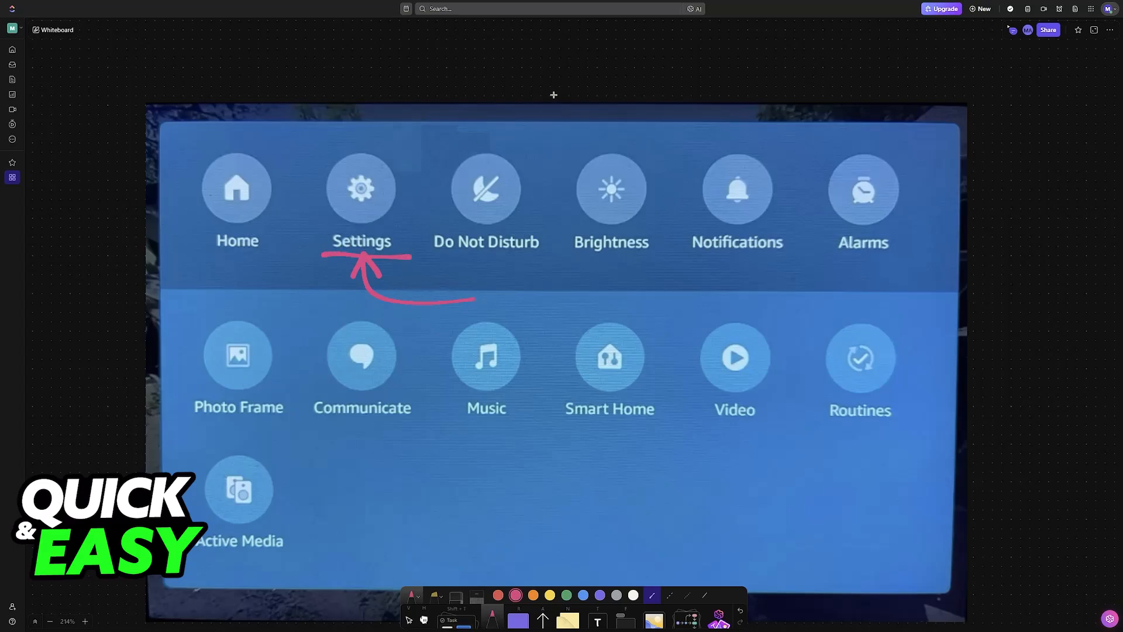
# Add a pink down arrow and circle on the Settings gear, plus a mark under No Connected Device.
pyautogui.moveTo(553, 93); pyautogui.dragTo(559, 165)
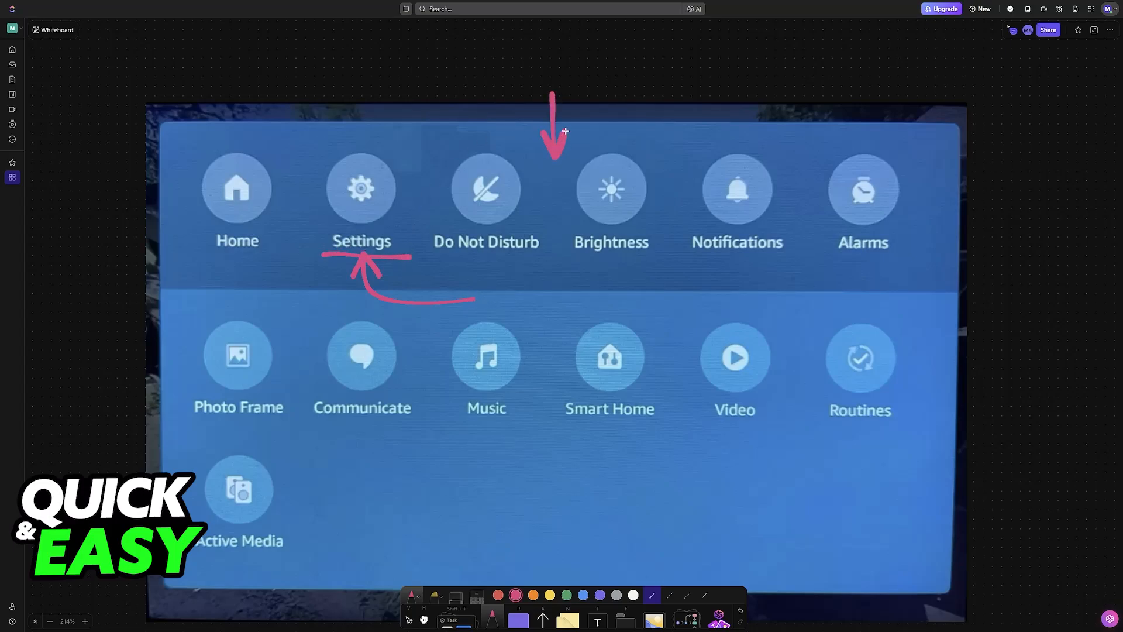
pyautogui.moveTo(490, 227)
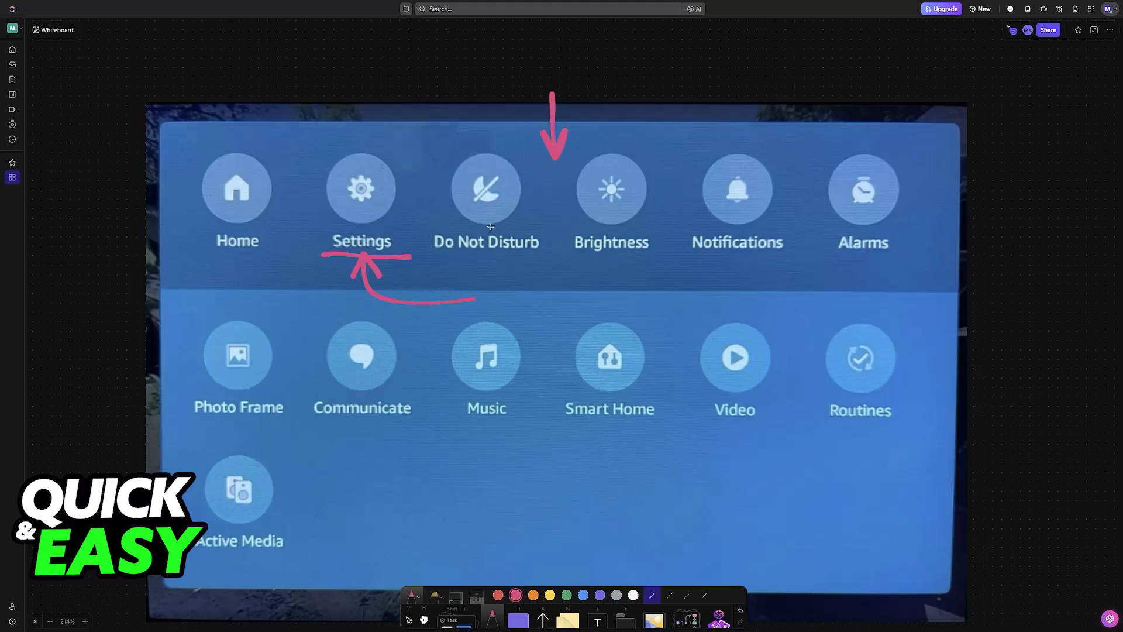
pyautogui.moveTo(329, 161); pyautogui.dragTo(395, 216)
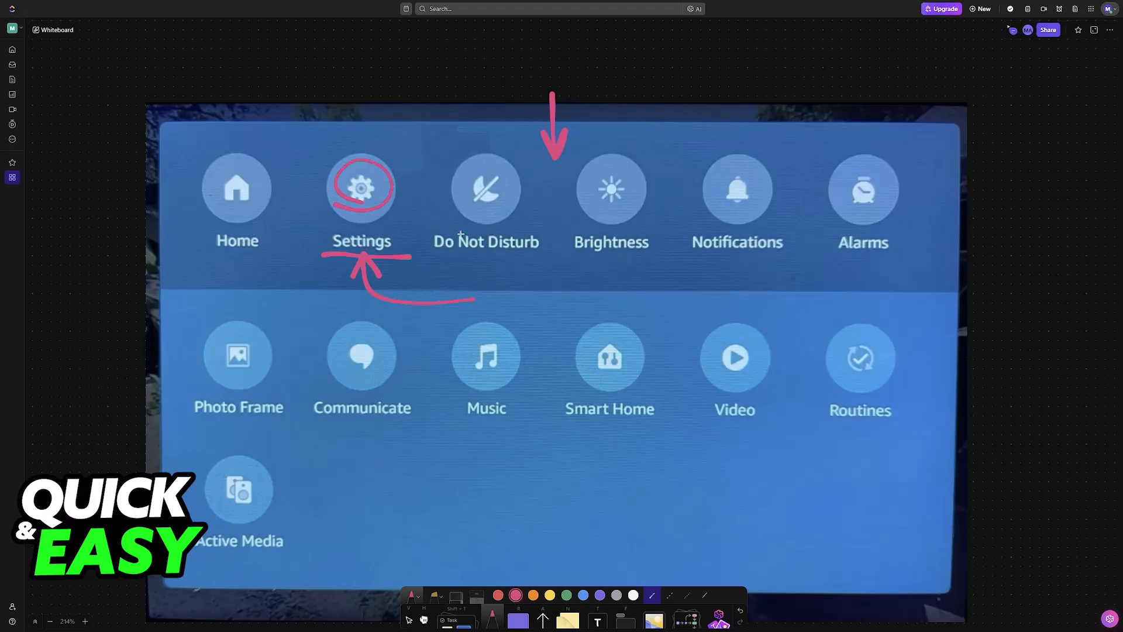
pyautogui.click(360, 186)
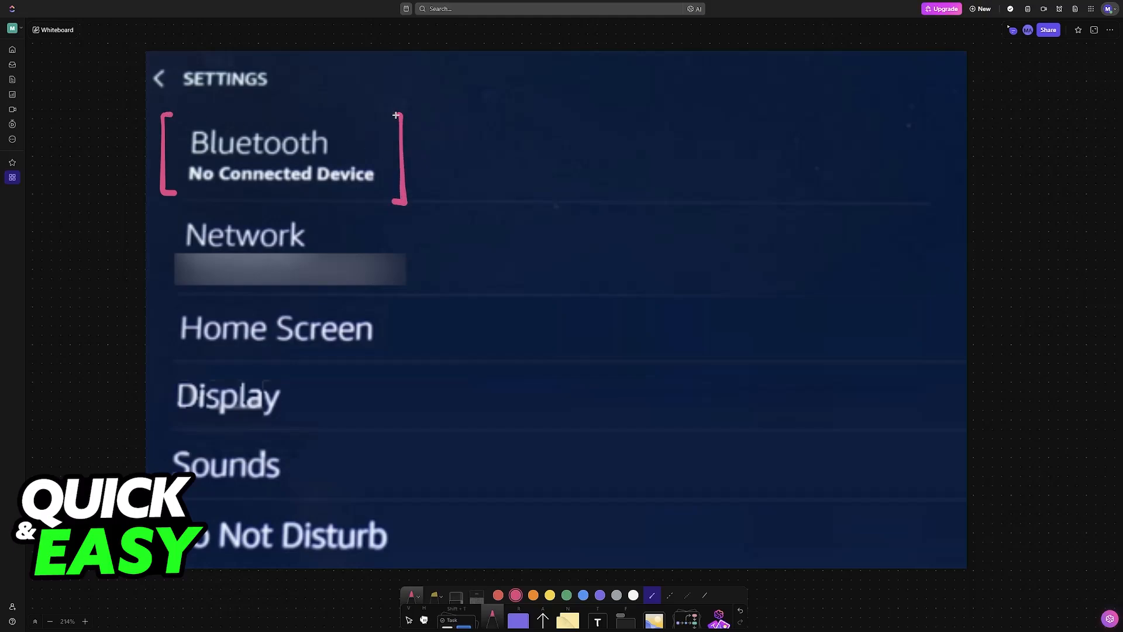
pyautogui.moveTo(229, 208); pyautogui.dragTo(261, 193)
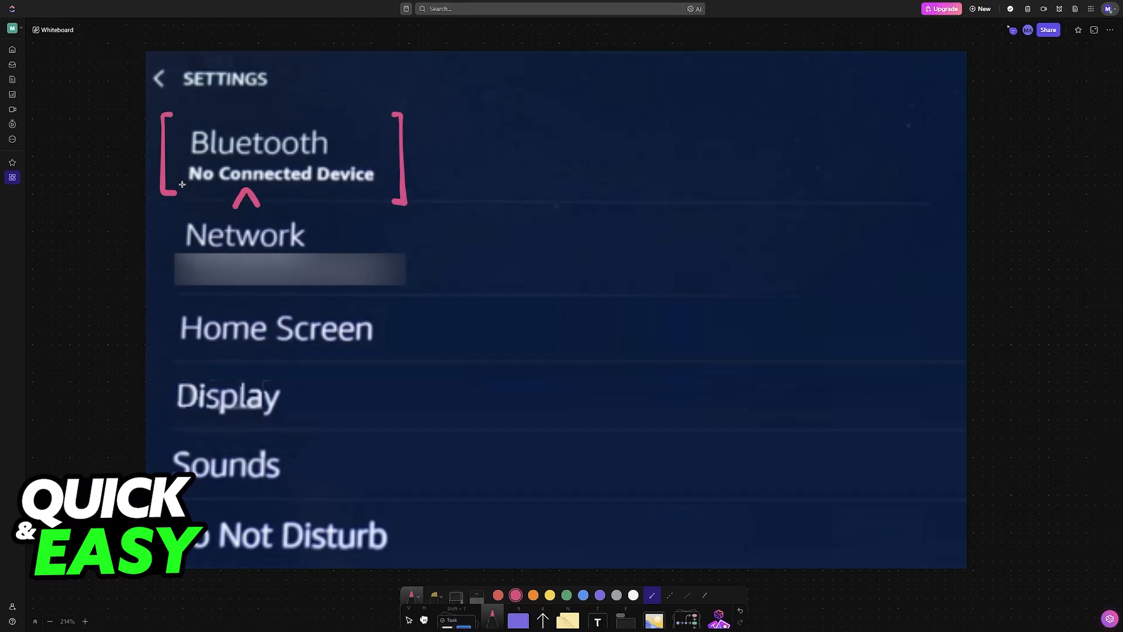
pyautogui.scroll(-3)
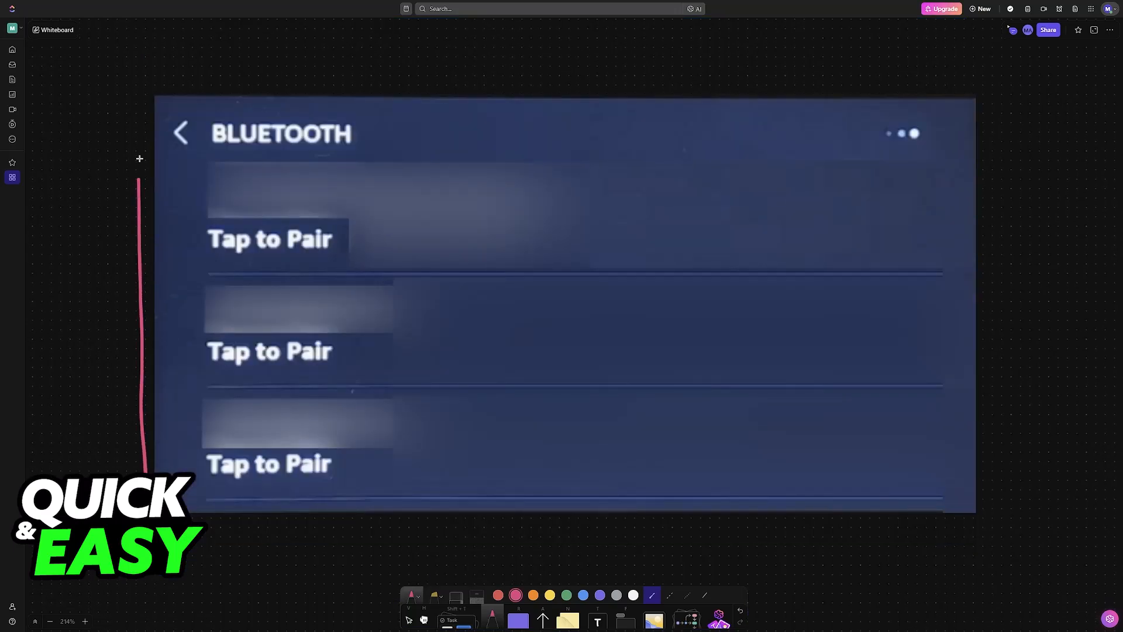
# Draw pink bracket lines along the left and right edges of the Bluetooth pairing screenshot.
pyautogui.moveTo(147, 472); pyautogui.dragTo(987, 506)
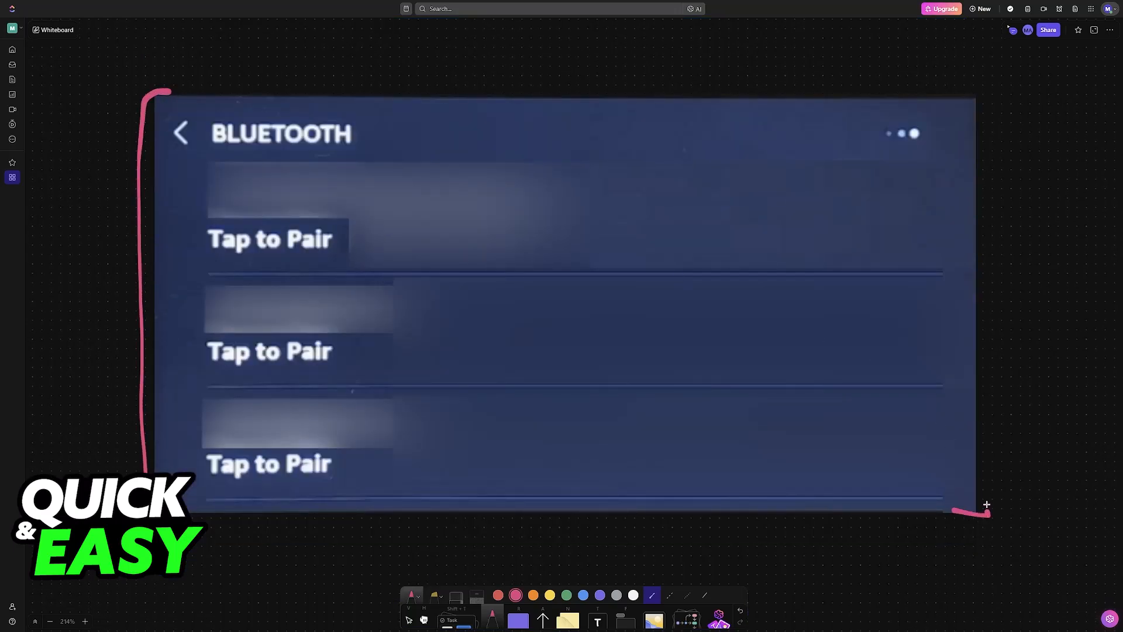
pyautogui.moveTo(986, 504); pyautogui.dragTo(967, 94)
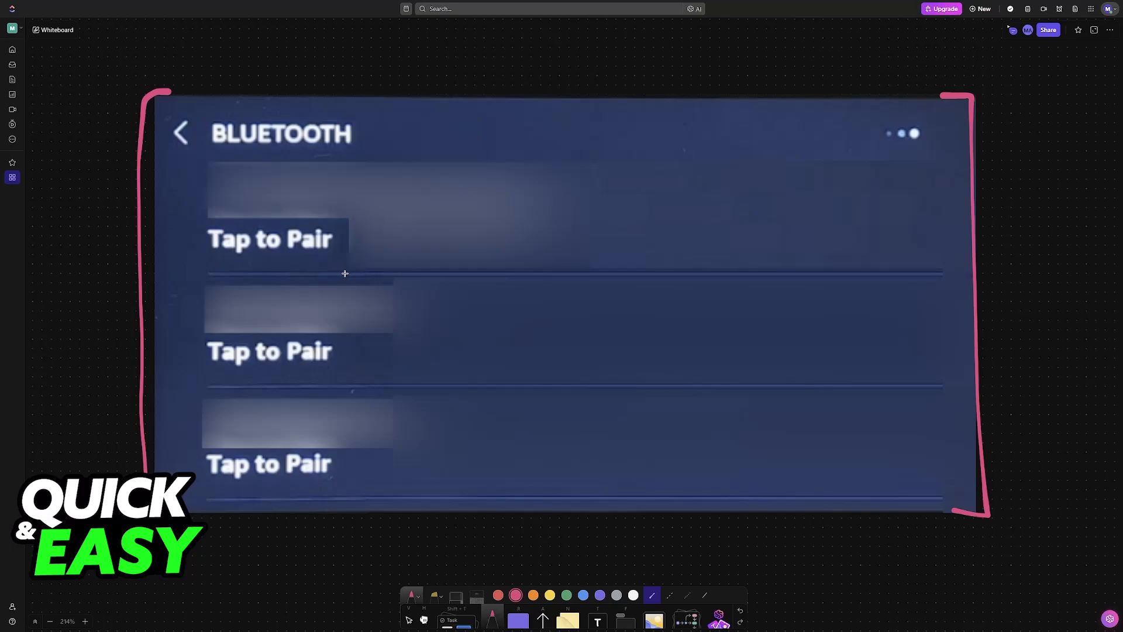
pyautogui.scroll(-3)
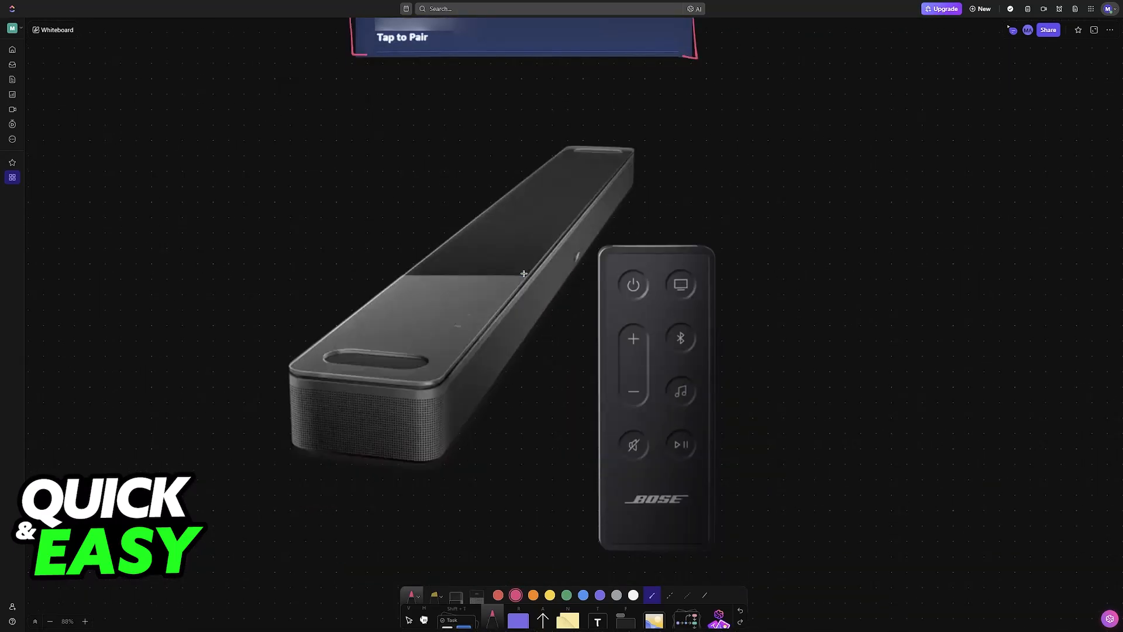
pyautogui.moveTo(512, 402)
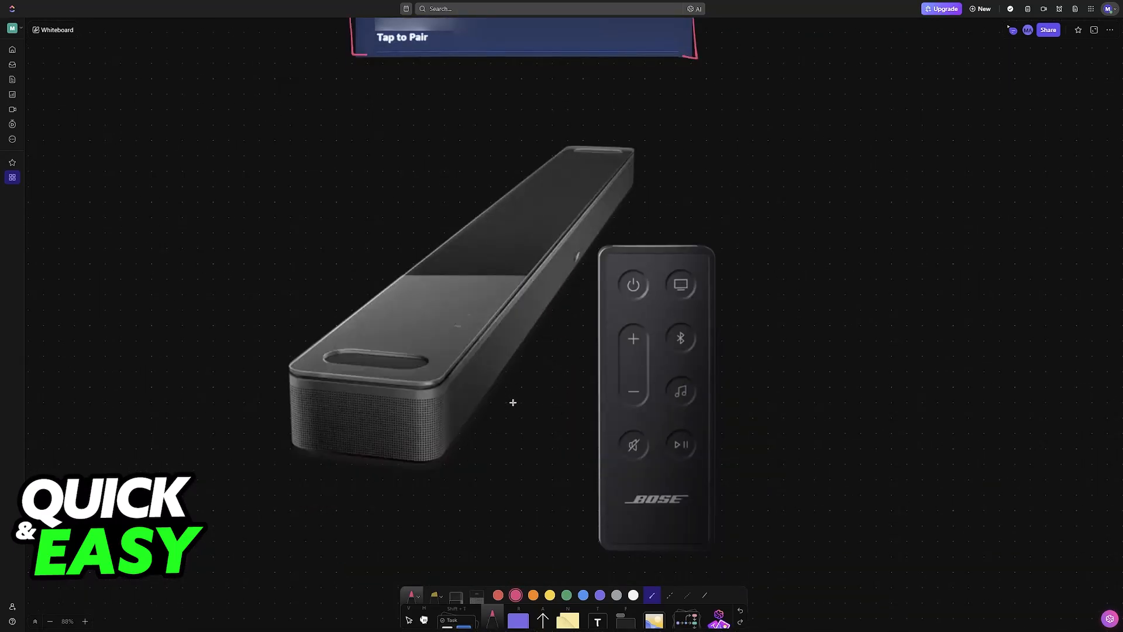
# Underline the Bose logo, arrow the remote's Bluetooth button to a Bluetooth symbol, and write Pairing Mode.
pyautogui.moveTo(621, 510); pyautogui.dragTo(688, 513)
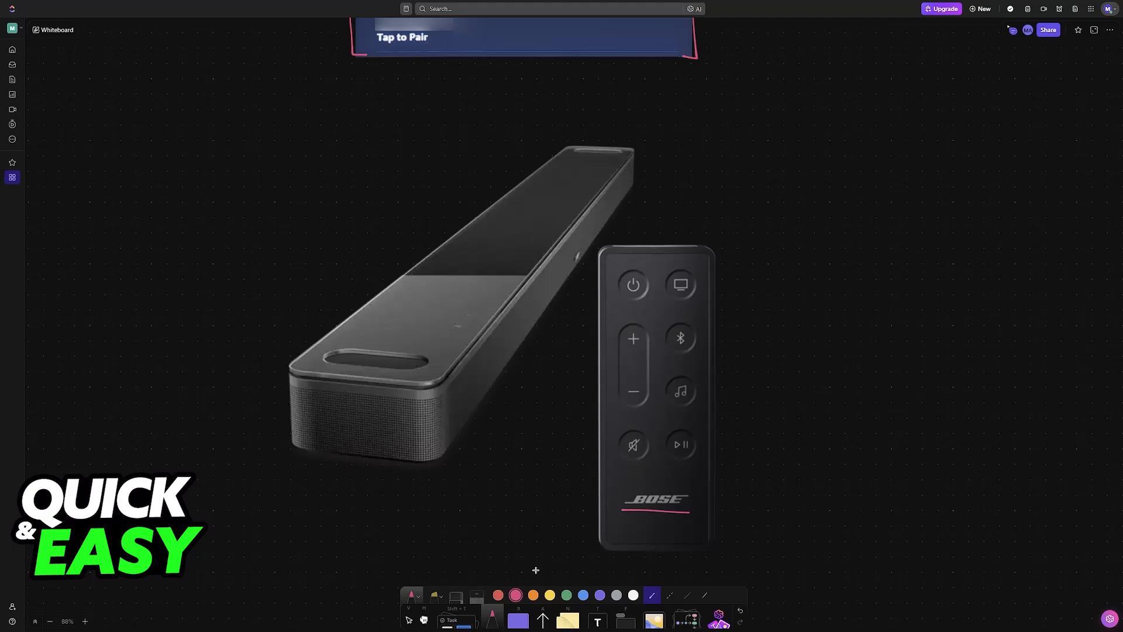
pyautogui.moveTo(691, 340); pyautogui.dragTo(768, 364)
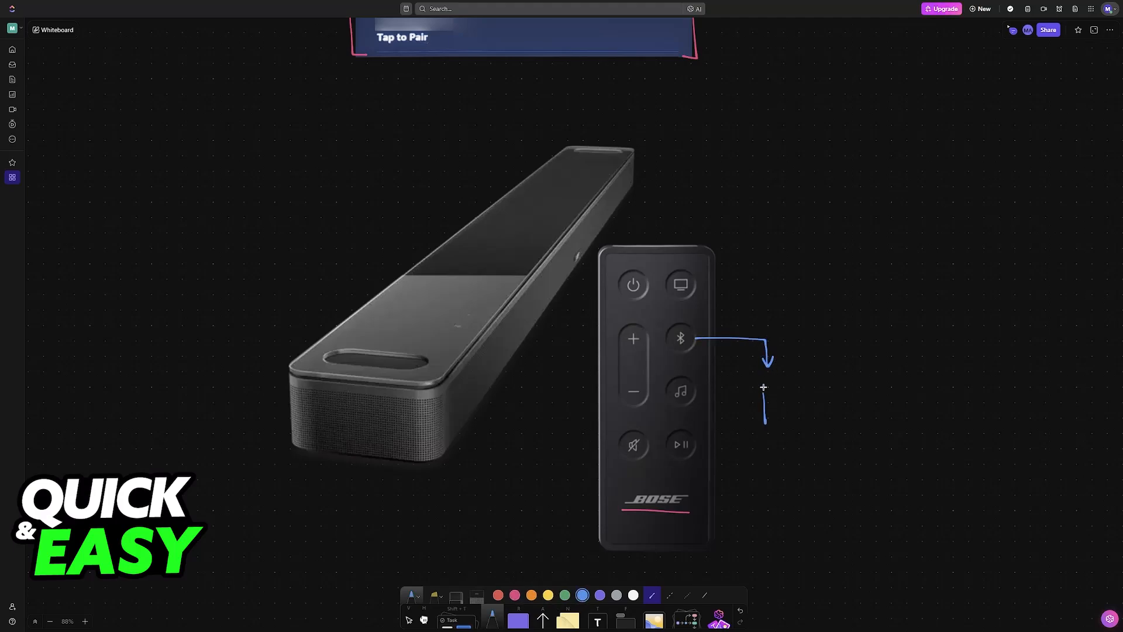
pyautogui.moveTo(762, 390); pyautogui.dragTo(773, 419)
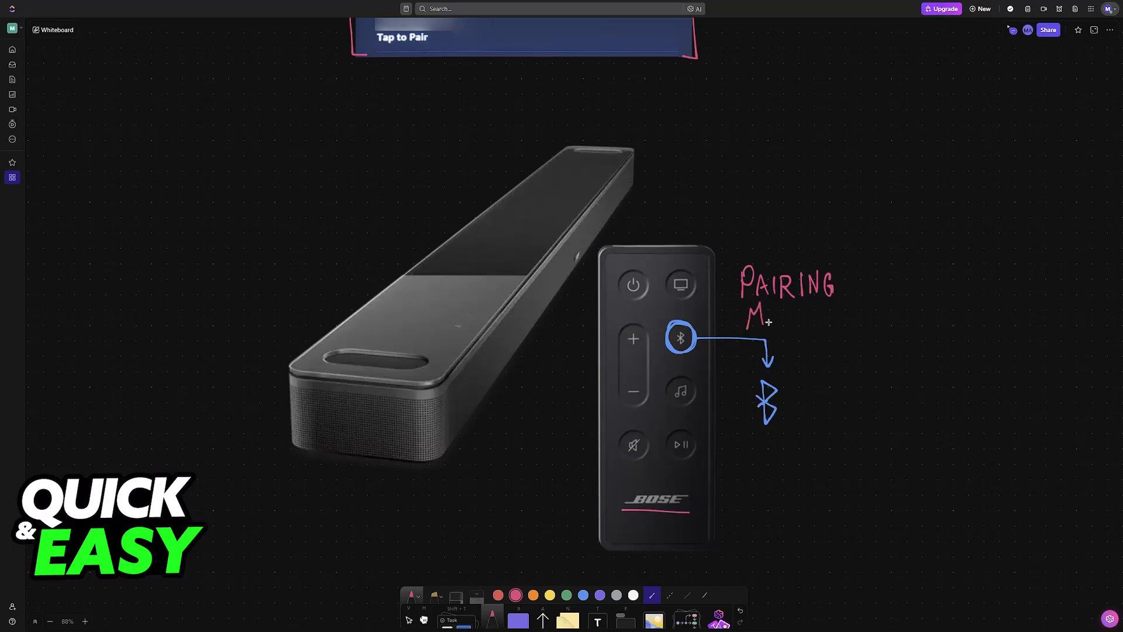
pyautogui.write('Mode')
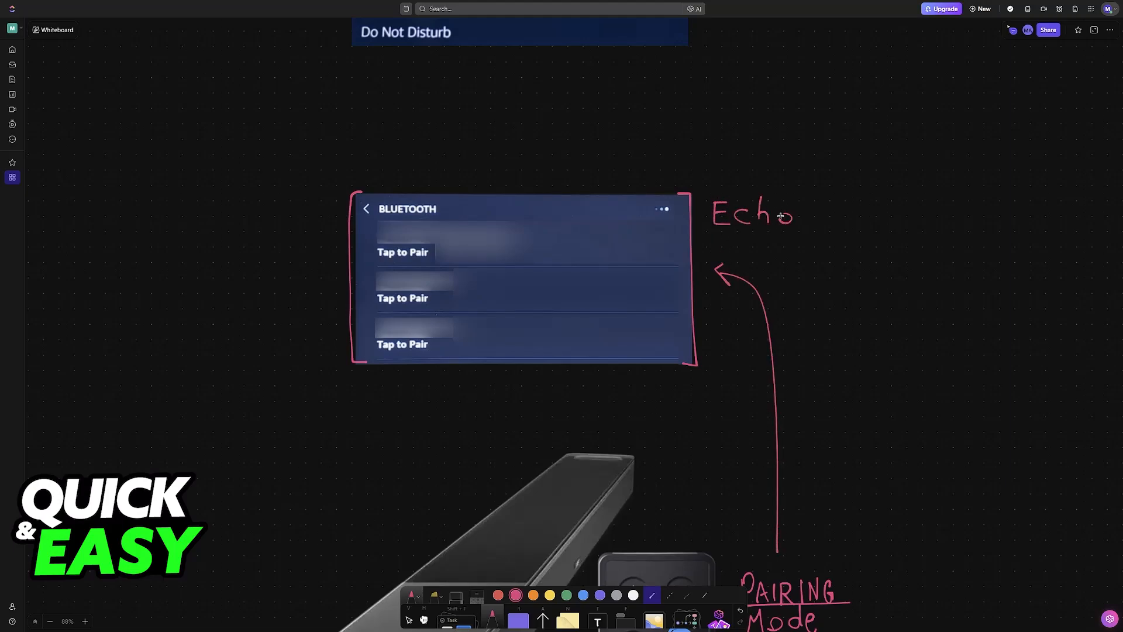
# Handwrite the Echo 5 Show label and draw a pink arrow linking the pairing screenshot to the soundbar.
pyautogui.write('Show')
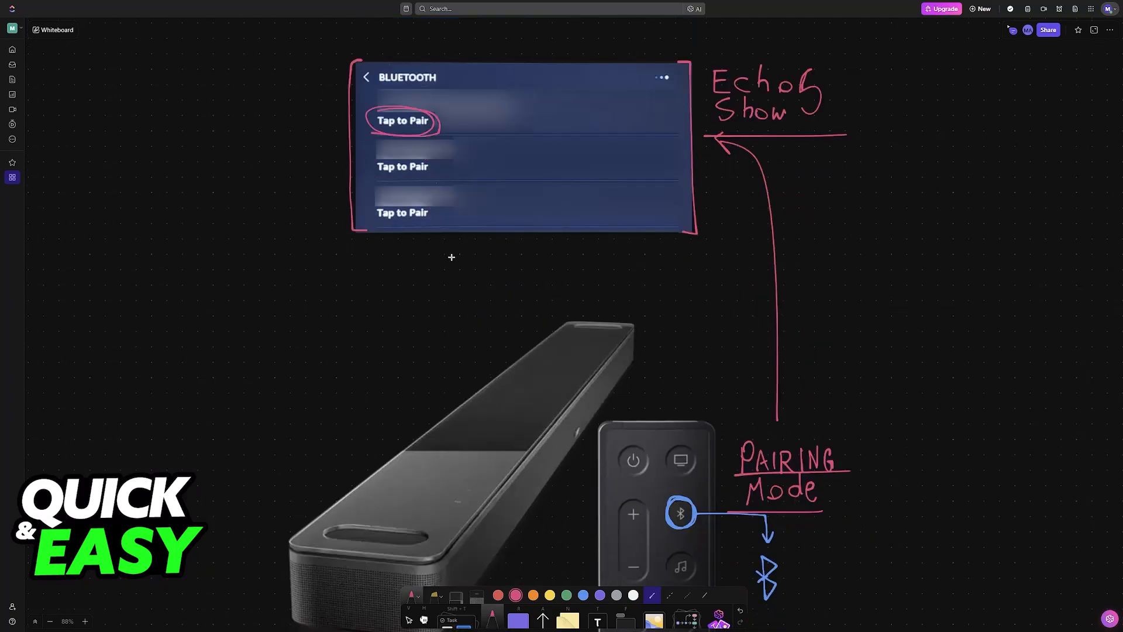
pyautogui.moveTo(466, 344); pyautogui.dragTo(452, 236)
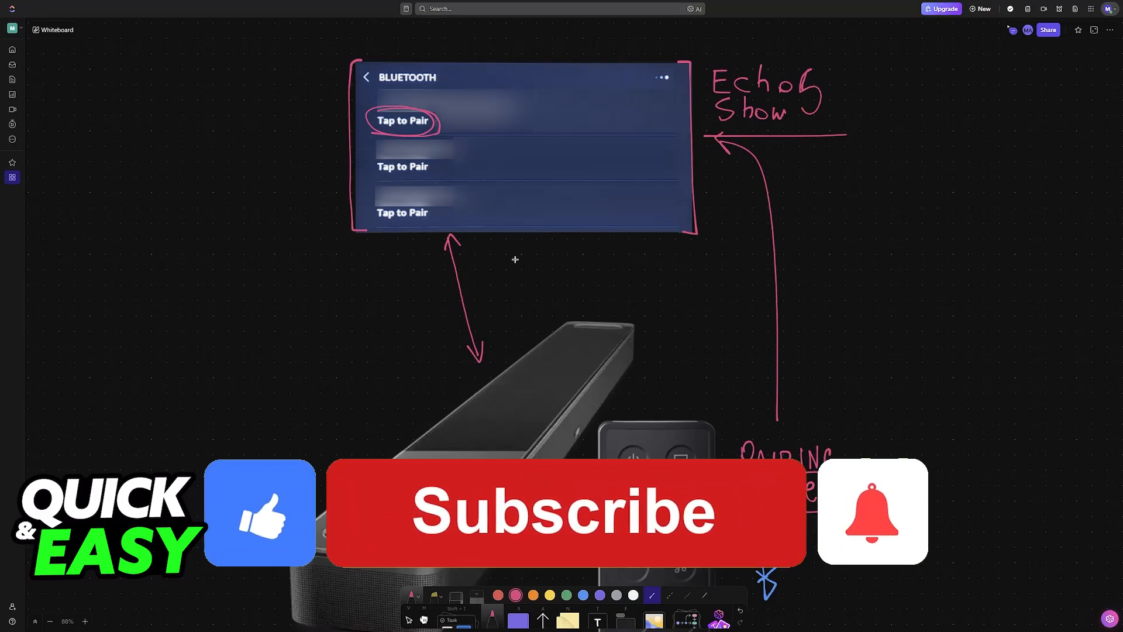
# Finish the double-headed pink arrow between the Bluetooth screenshot and the soundbar.
pyautogui.click(574, 522)
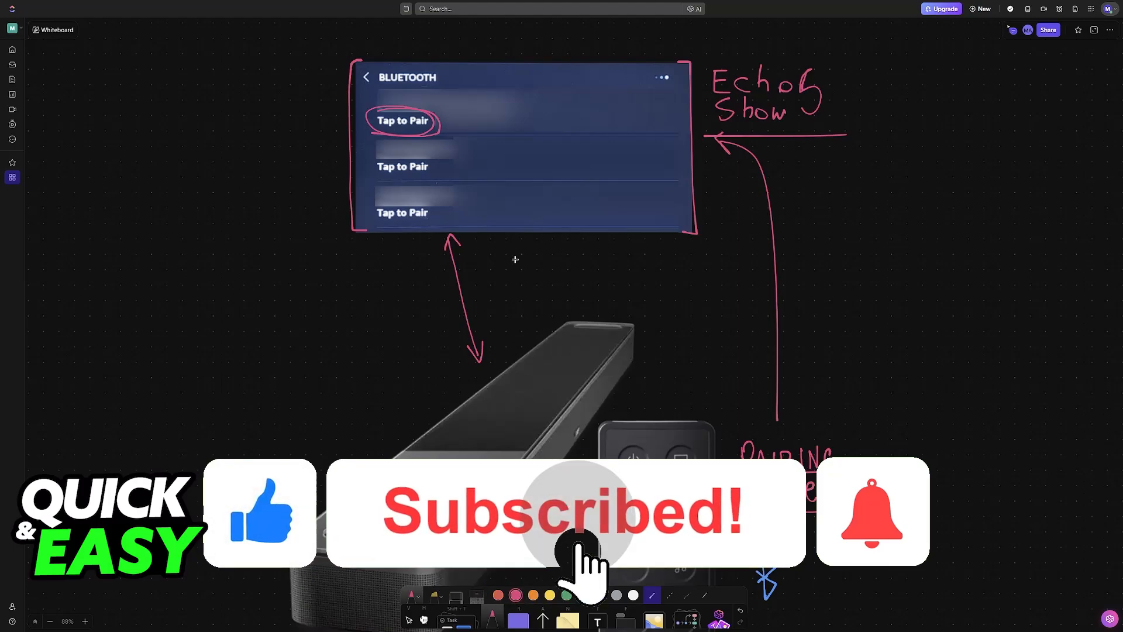